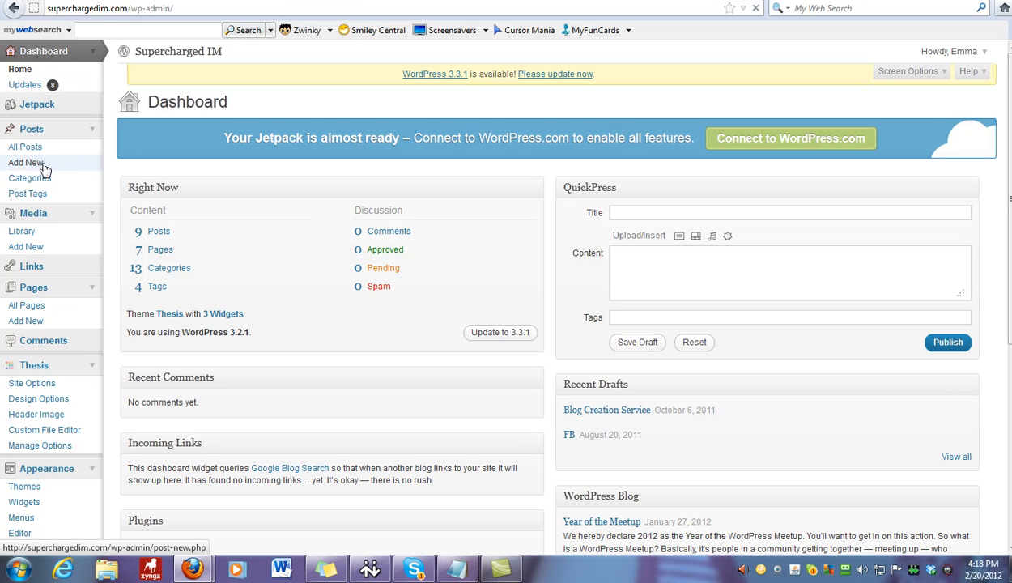
# Start a new post from Posts > Add New and title it 'Test Post'
pyautogui.click(26, 162)
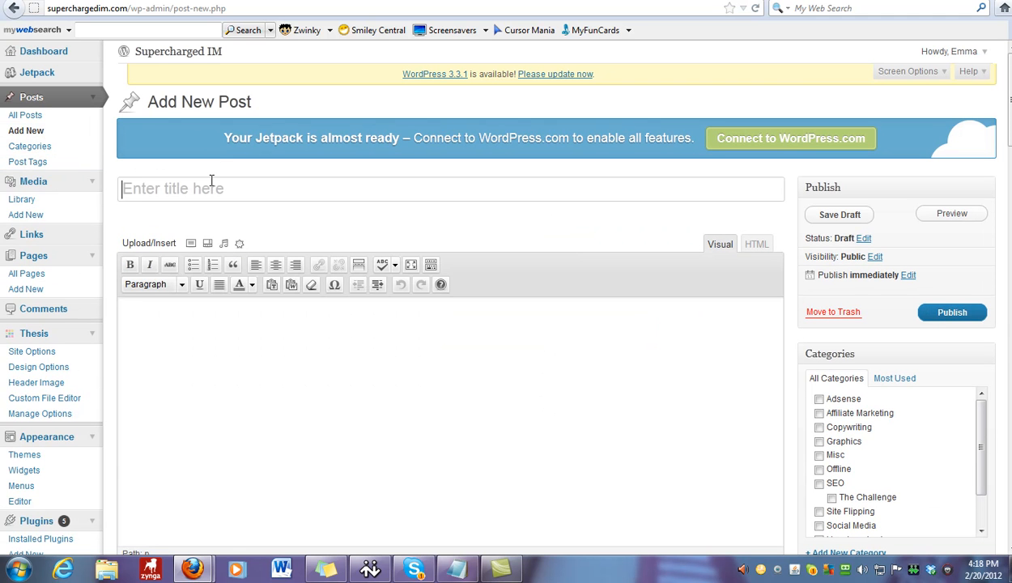
pyautogui.write('Test Post')
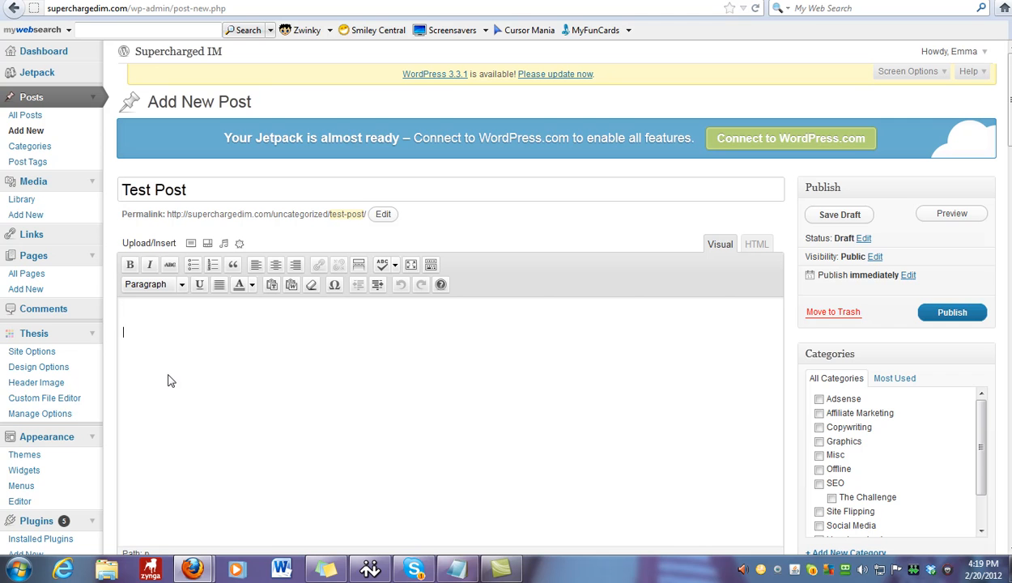
# Type 'Internet Marketing Tips & Tricks' as the first body line and format it as Heading 1
pyautogui.write('Internet Ma')
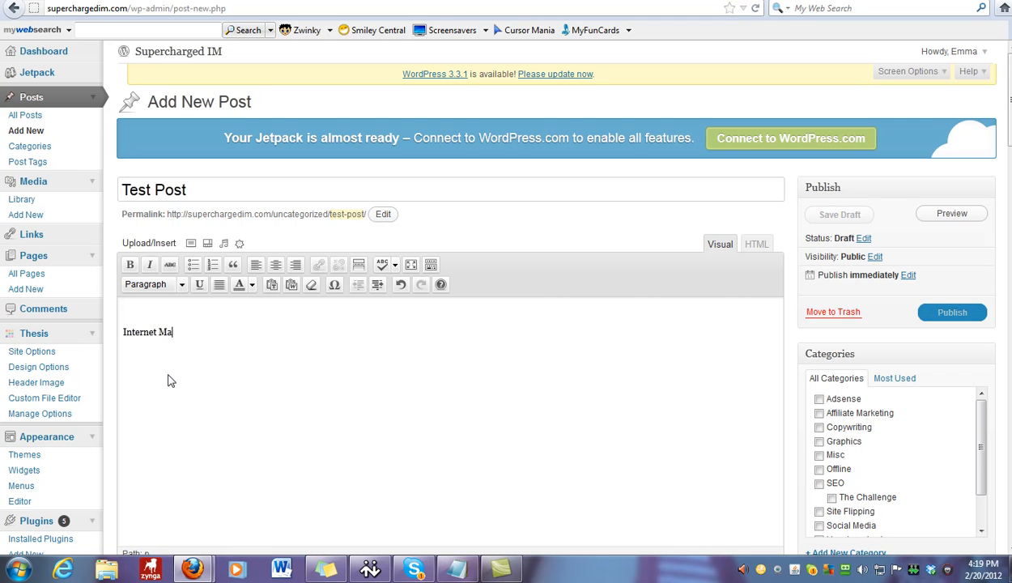
pyautogui.write('rketing tips')
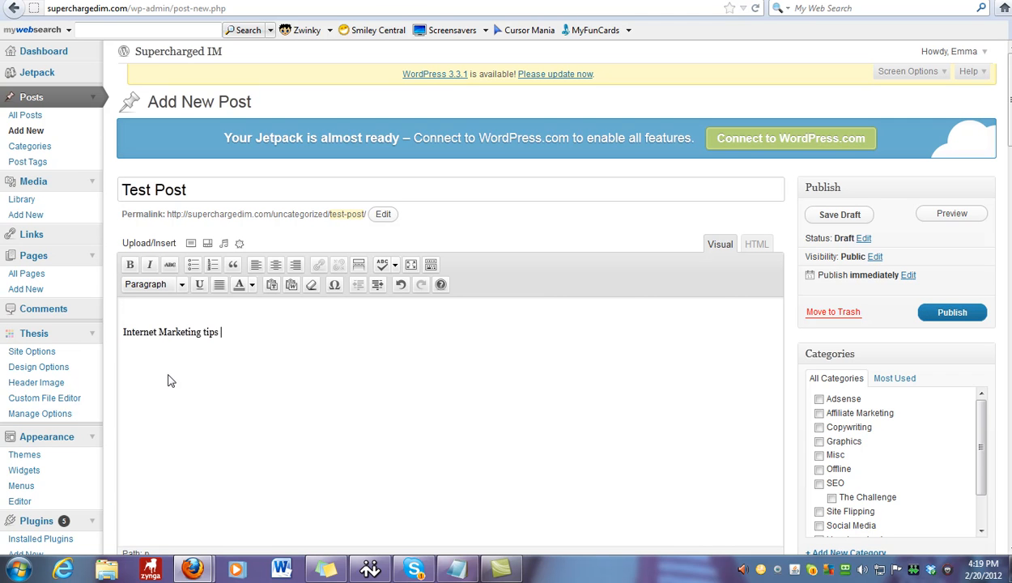
pyautogui.write('& tricks')
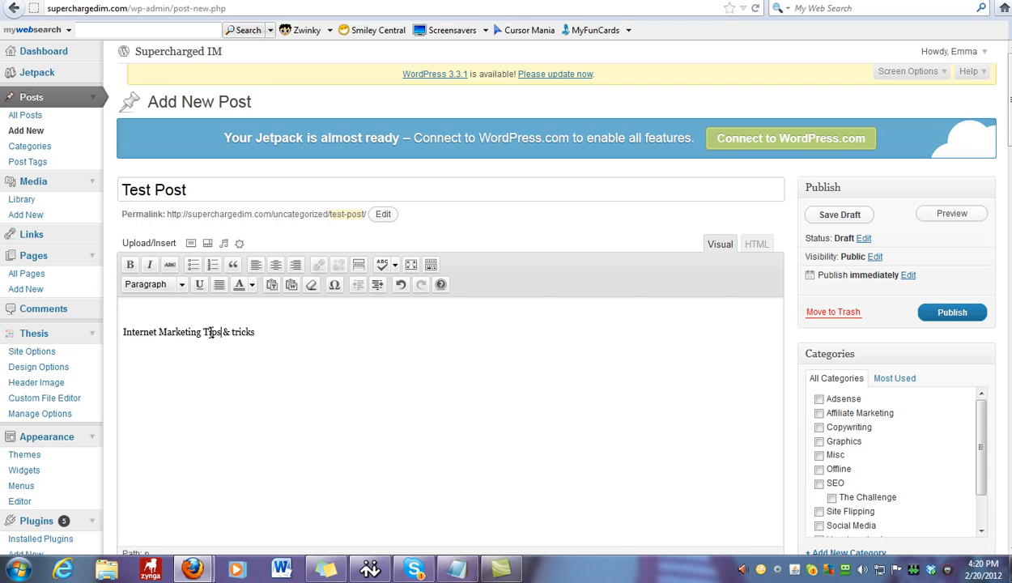
pyautogui.write('Tricks')
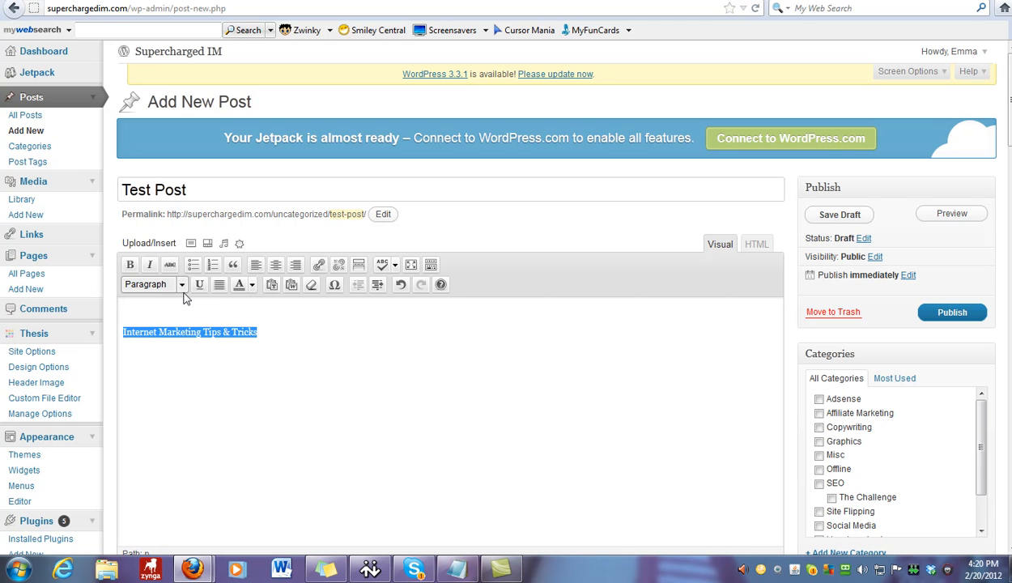
pyautogui.click(181, 285)
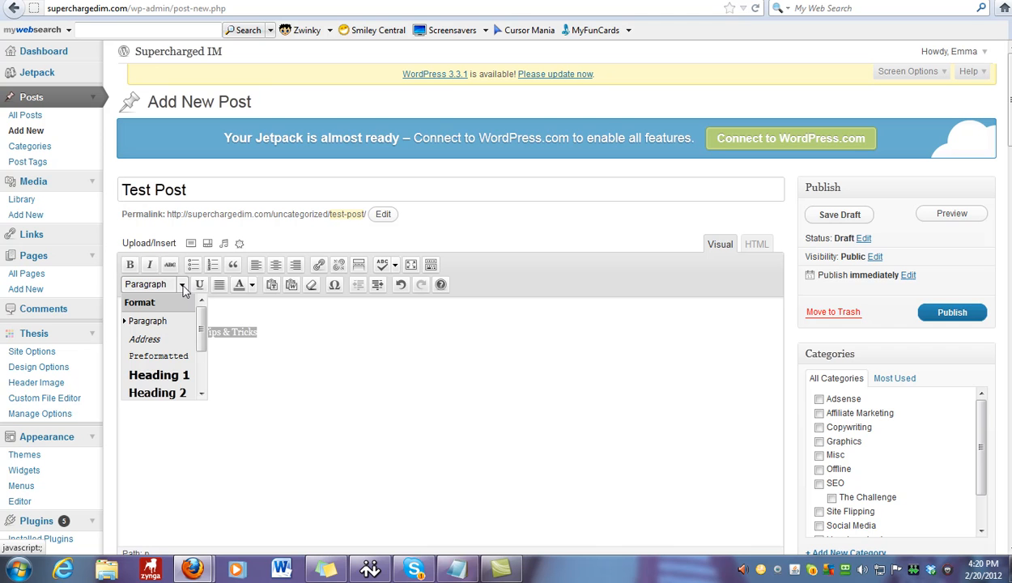
pyautogui.moveTo(208, 342)
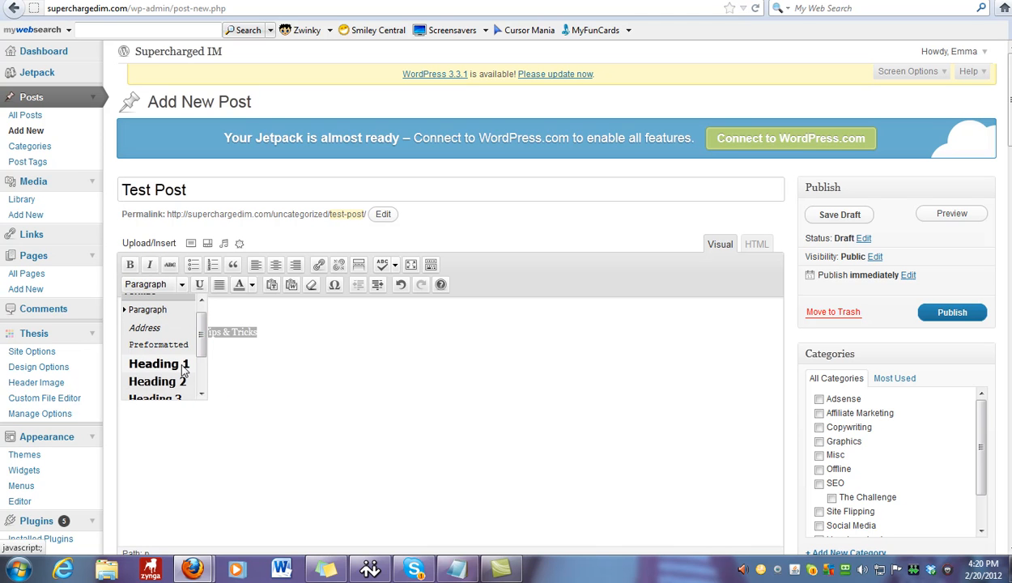
pyautogui.click(159, 363)
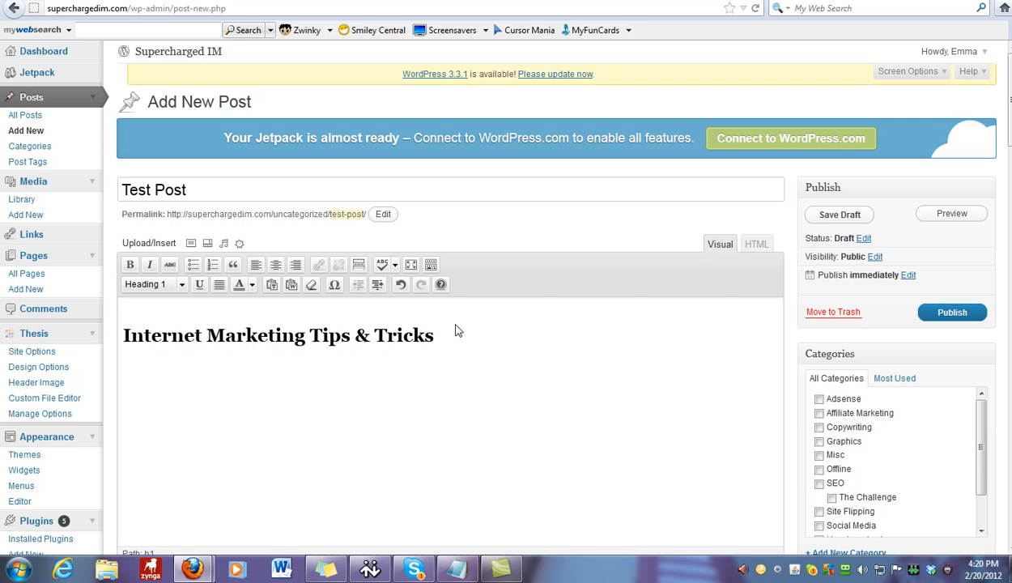
pyautogui.click(154, 285)
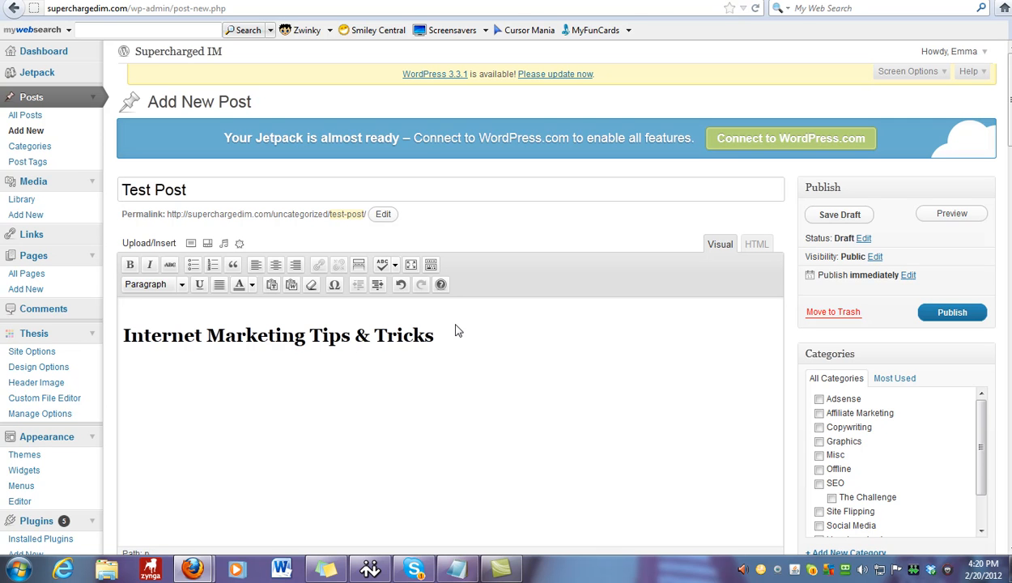
# Add a 'blog blog' paragraph, then type 'Internet Marketing Tips & Tricks - the 3secrets T's'
pyautogui.write('blog blo')
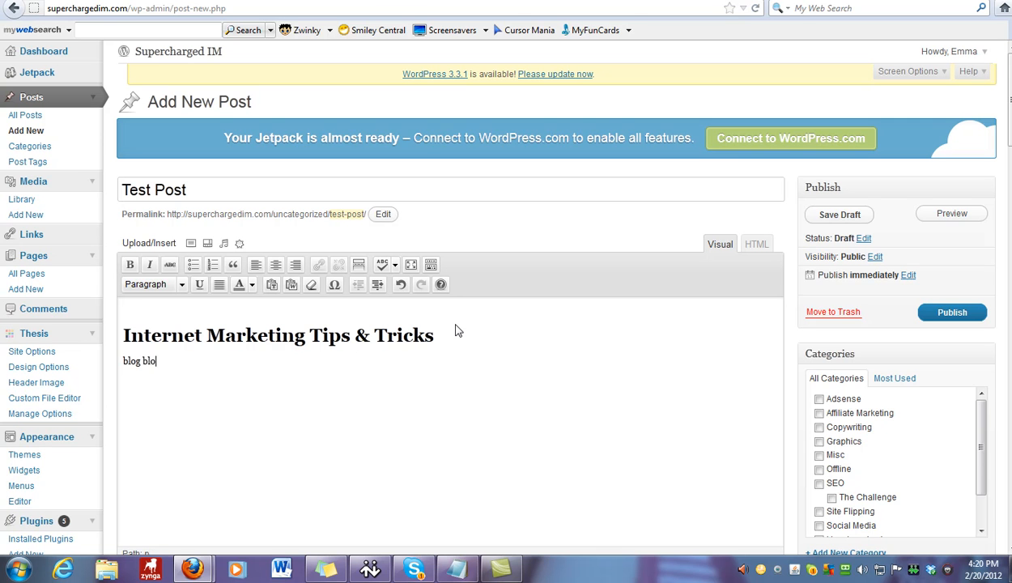
pyautogui.write('g')
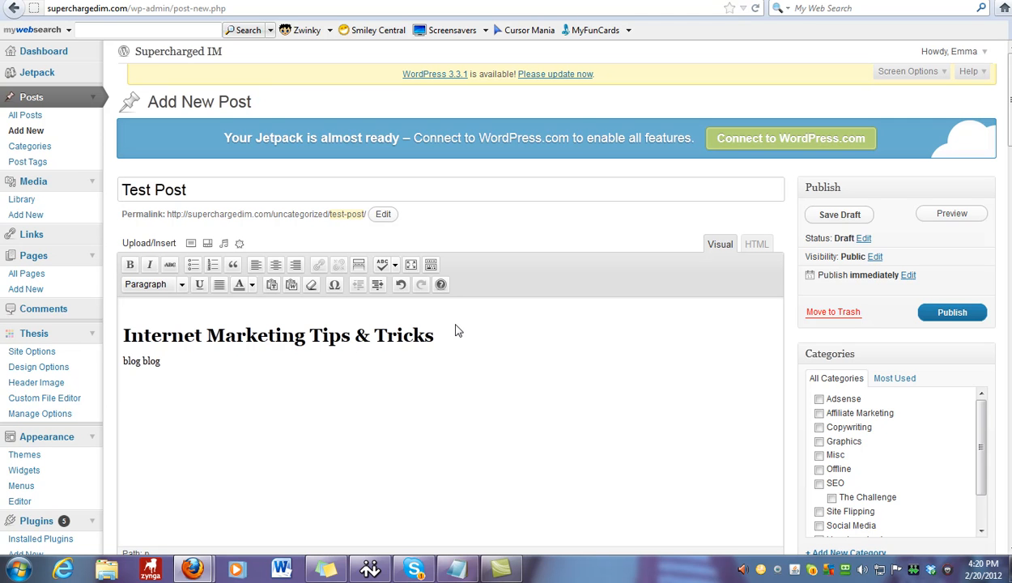
pyautogui.write('Internet Marketing Tips &')
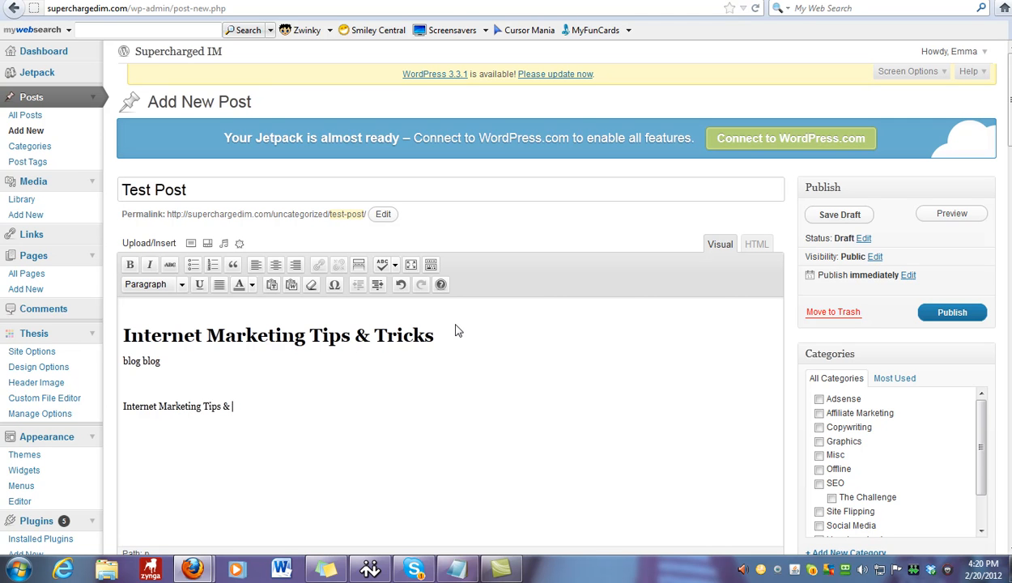
pyautogui.write('Tricks')
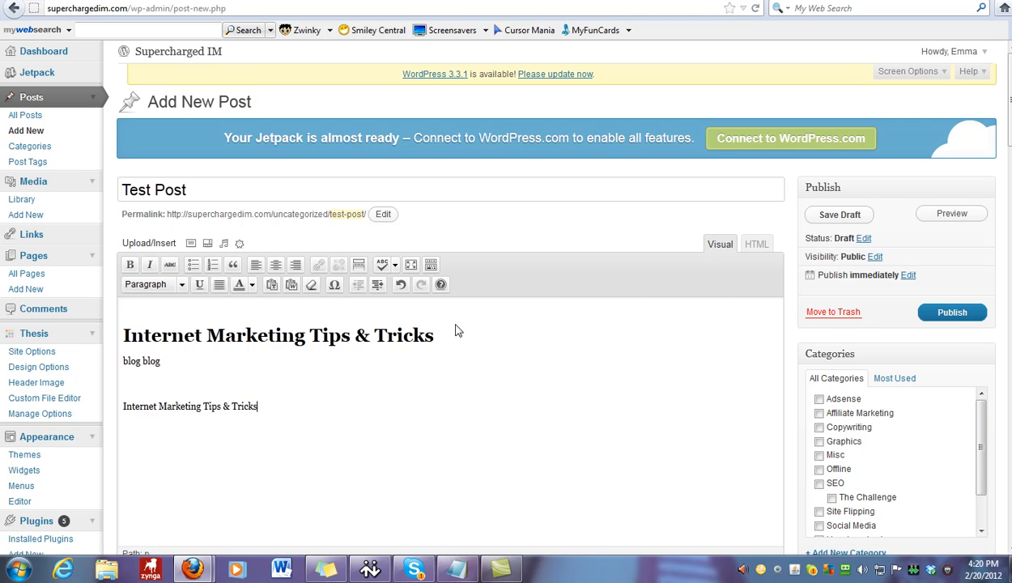
pyautogui.write('-')
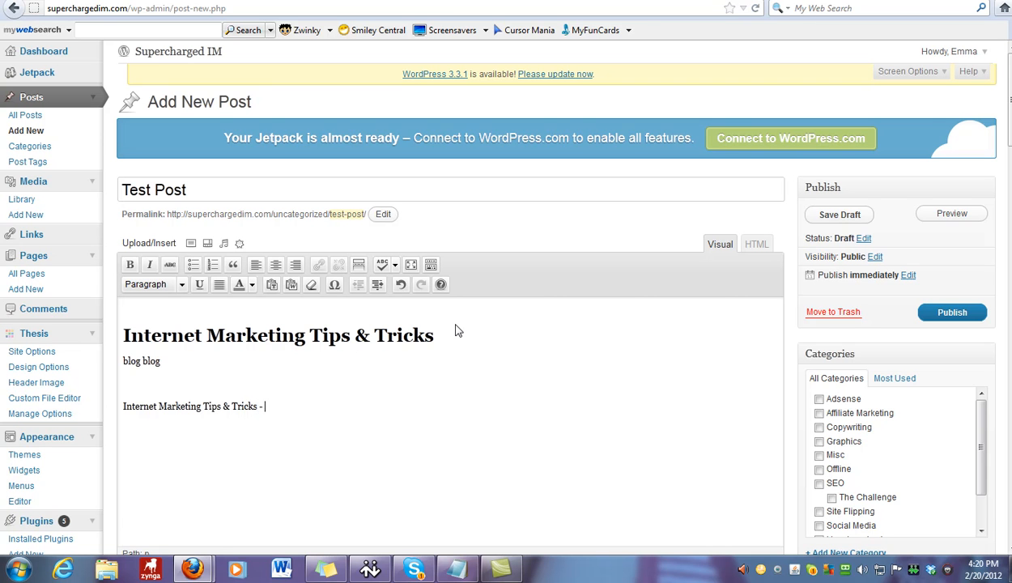
pyautogui.write('the 3 Forg')
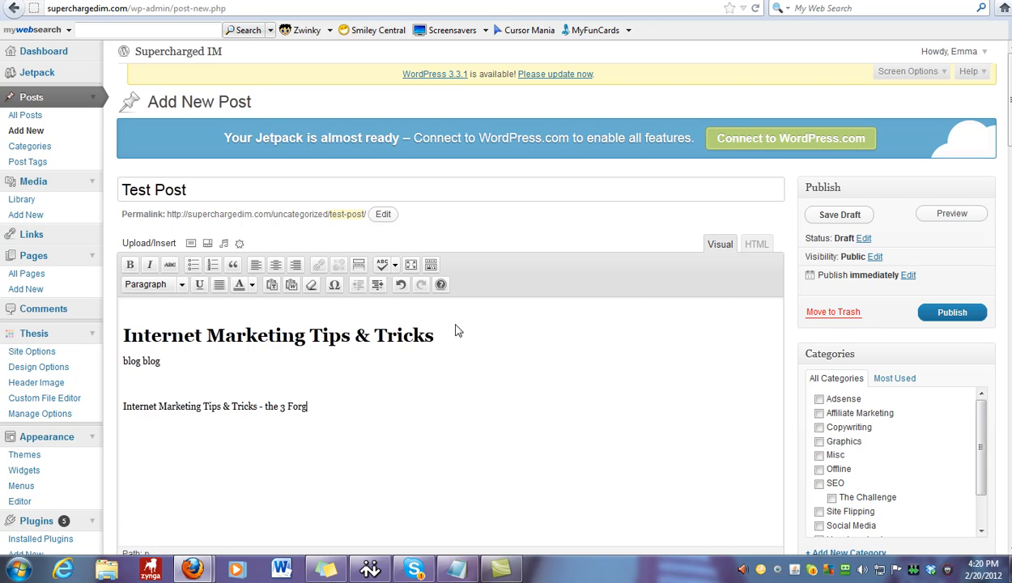
pyautogui.write('otten')
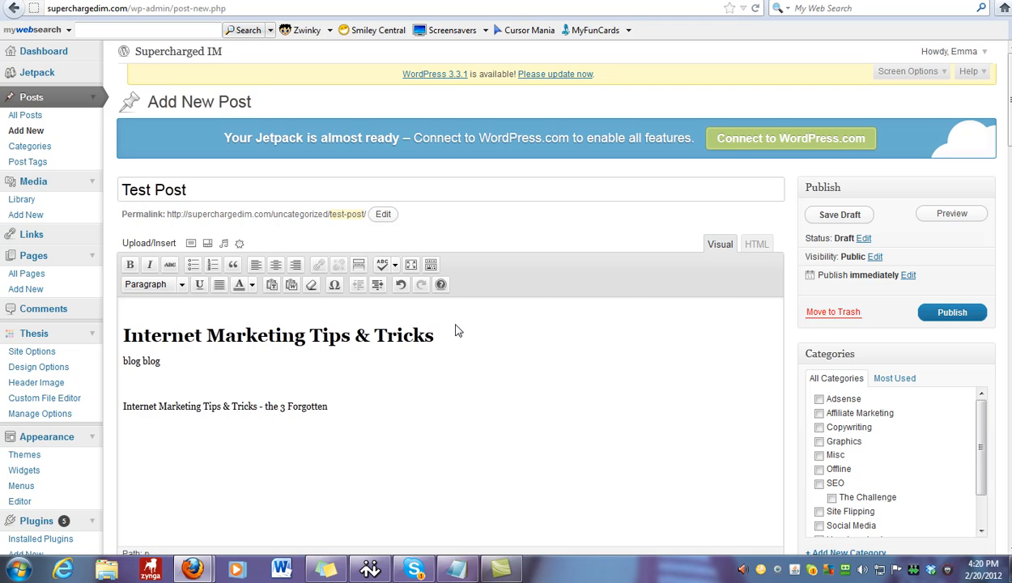
pyautogui.press('BackSpace')
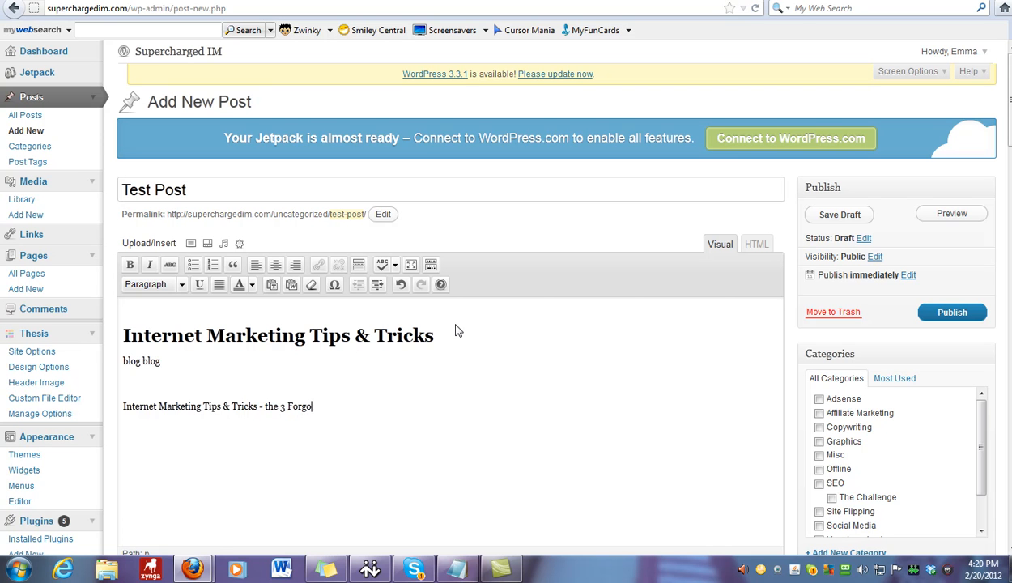
pyautogui.write('secrets')
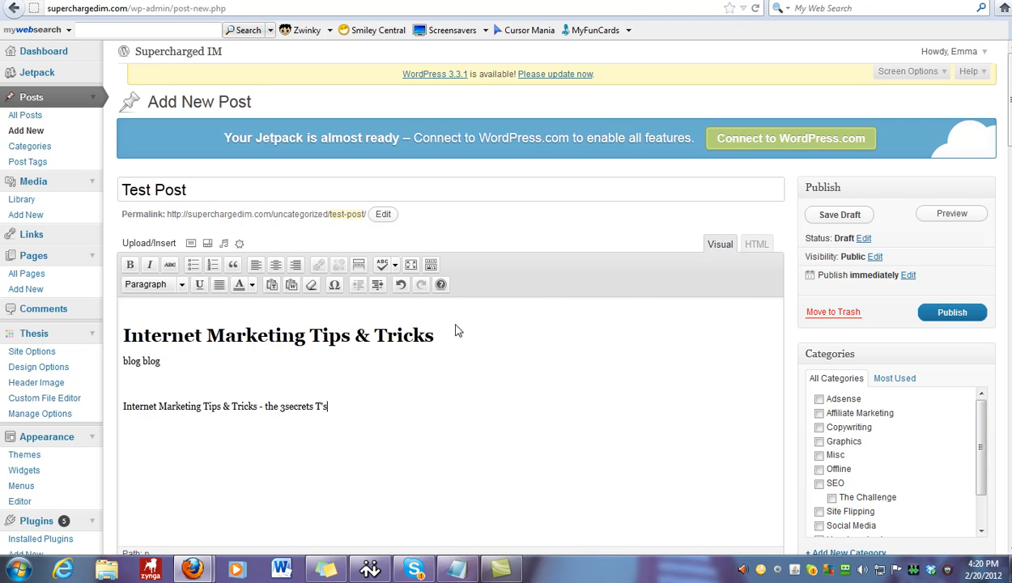
pyautogui.moveTo(341, 413)
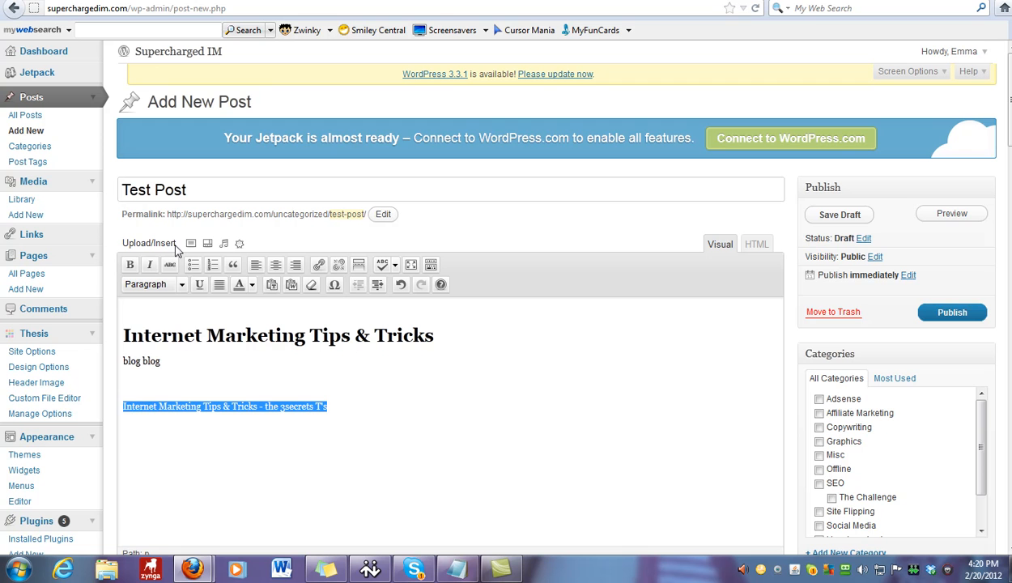
# Format that keyword line as Heading 2 and add a 'blog blog' paragraph below it
pyautogui.click(154, 285)
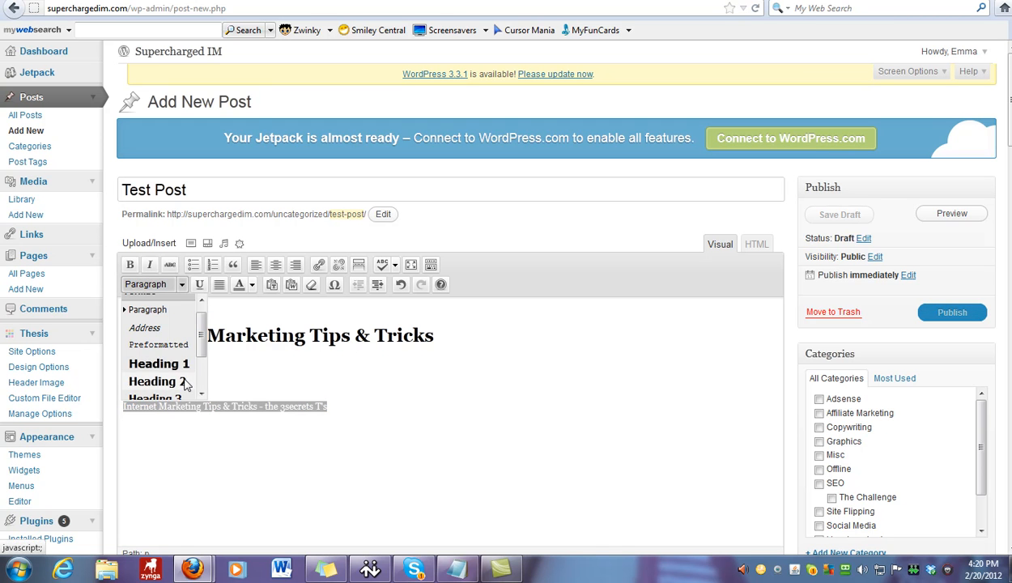
pyautogui.click(159, 382)
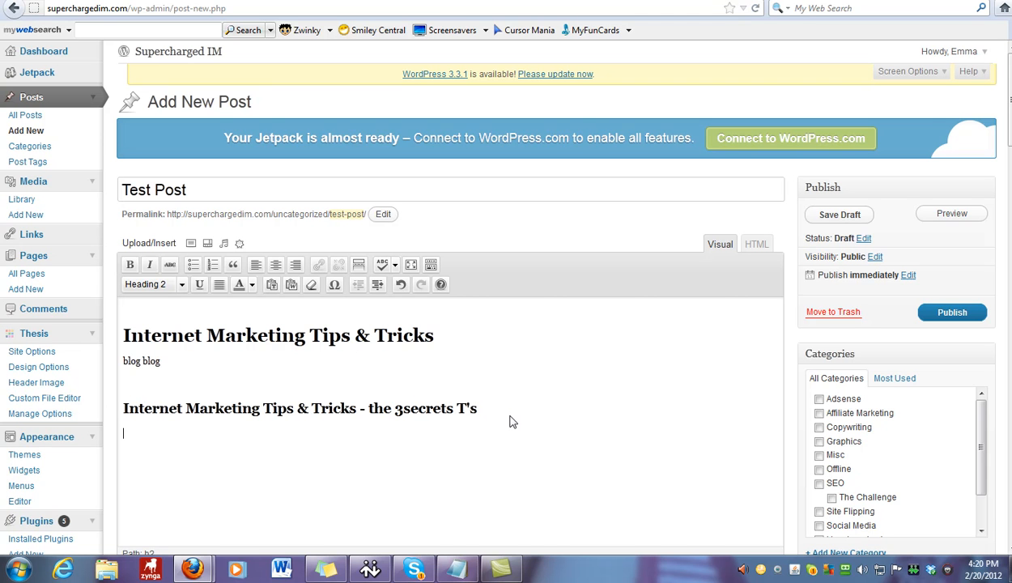
pyautogui.write('blog')
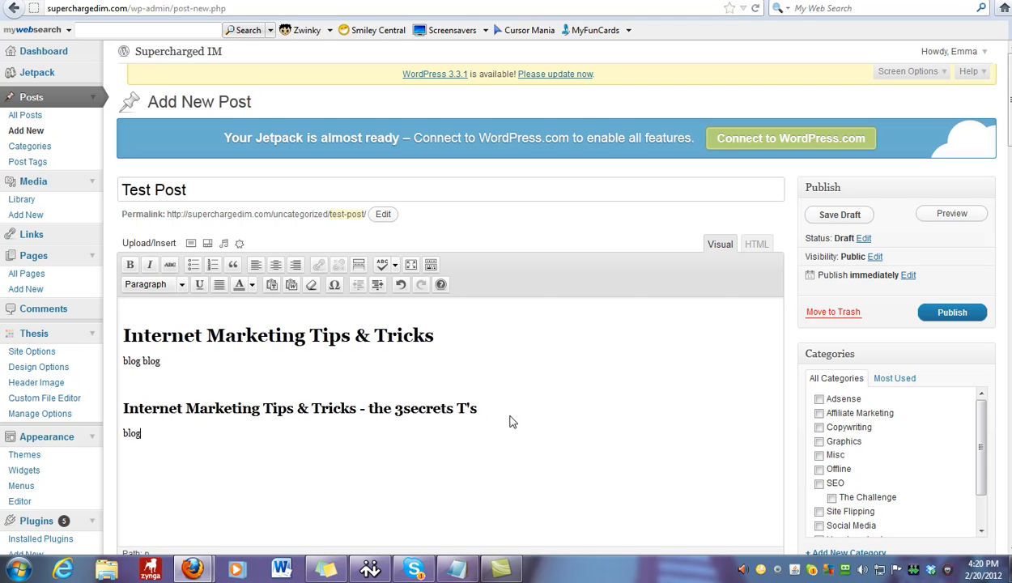
pyautogui.write('blog')
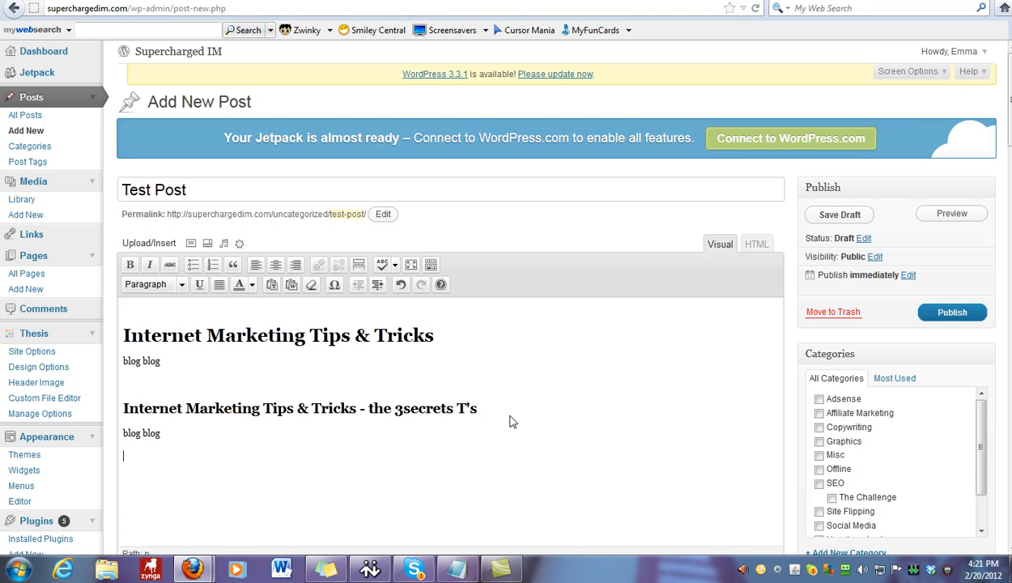
# Copy the Heading 2 keyword line below the second 'blog blog' and make it Heading 3
pyautogui.tripleClick(299, 408)
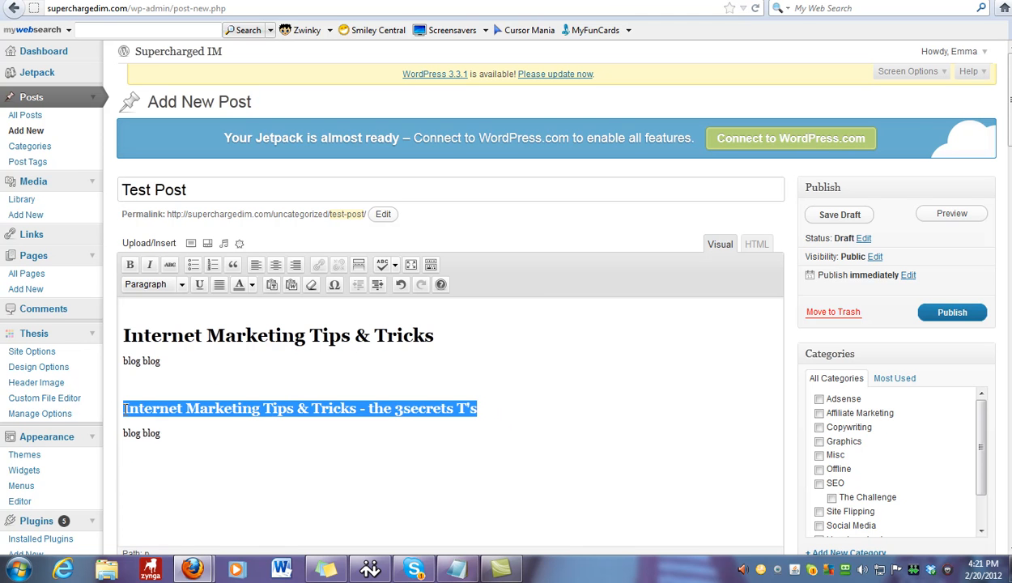
pyautogui.click(153, 283)
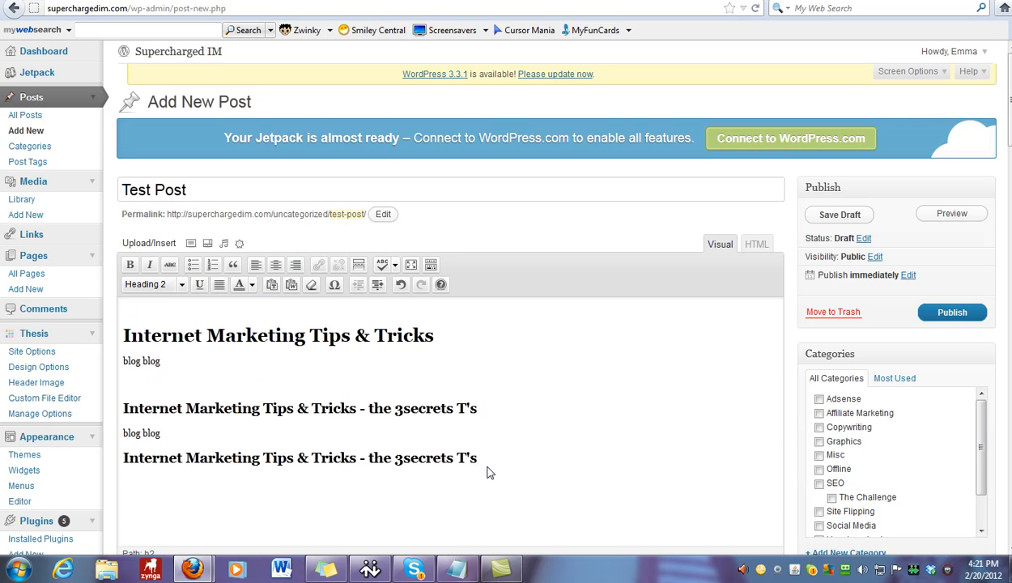
pyautogui.tripleClick(299, 458)
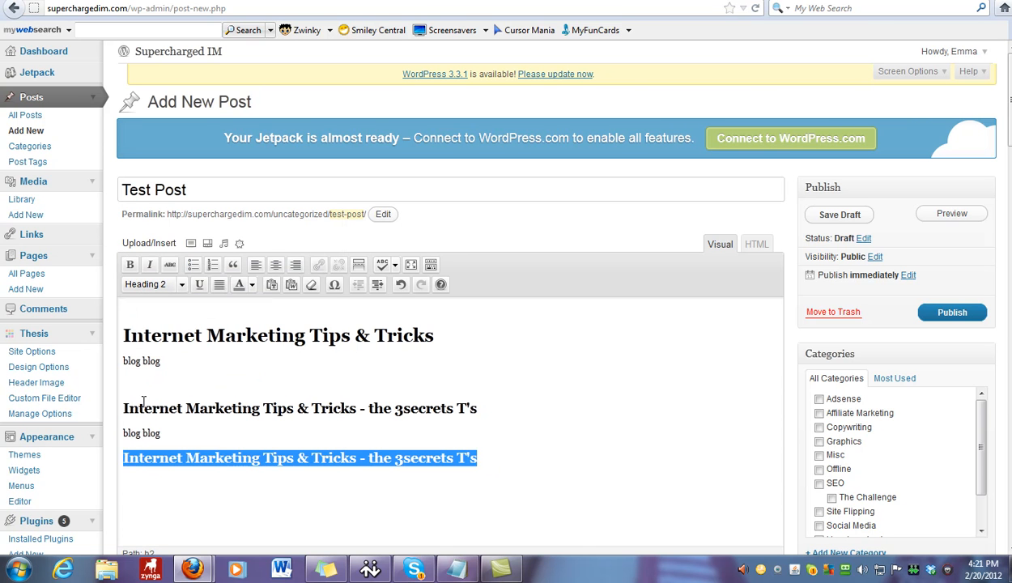
pyautogui.click(181, 285)
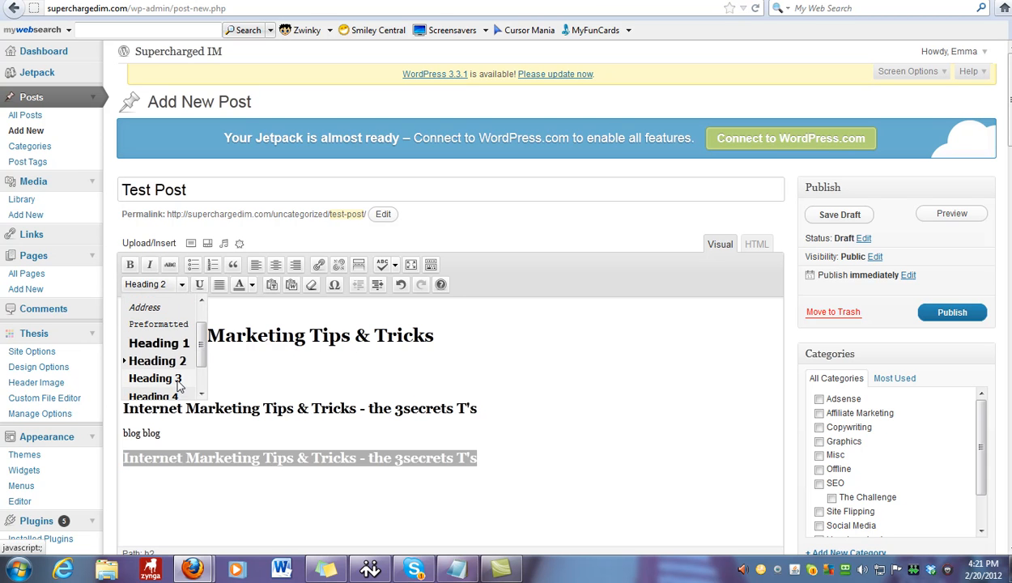
pyautogui.click(153, 378)
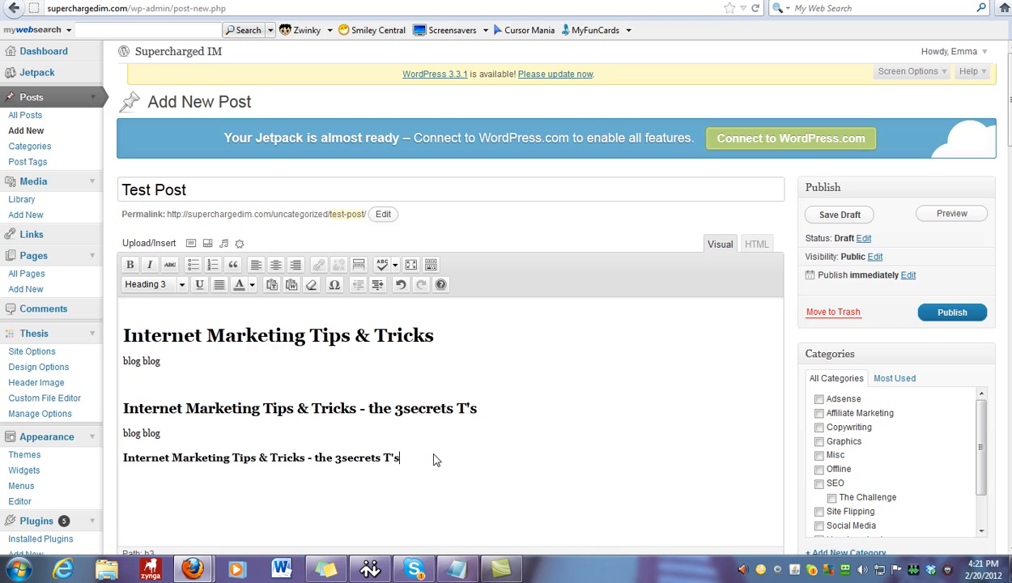
pyautogui.moveTo(409, 469)
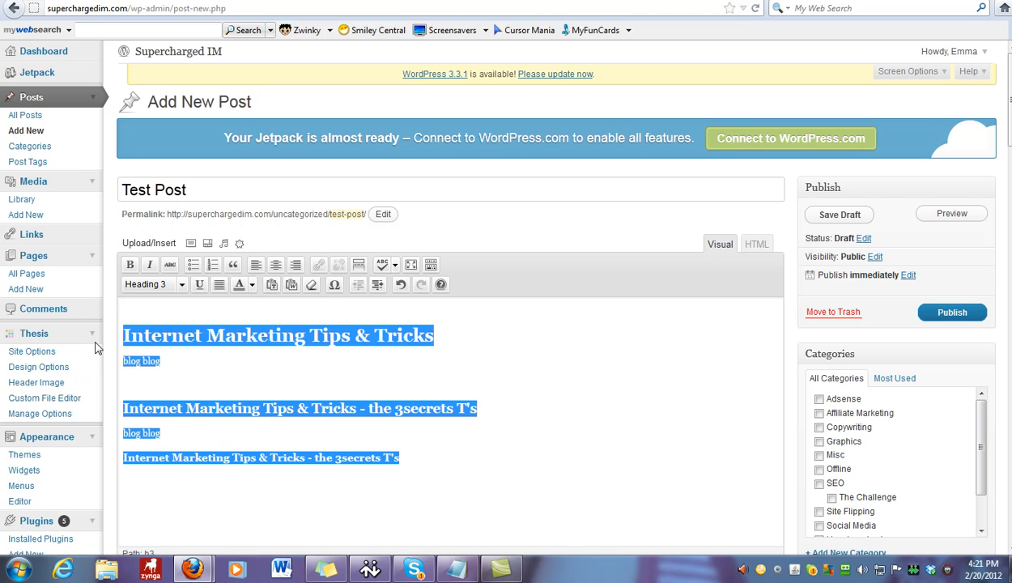
pyautogui.click(154, 284)
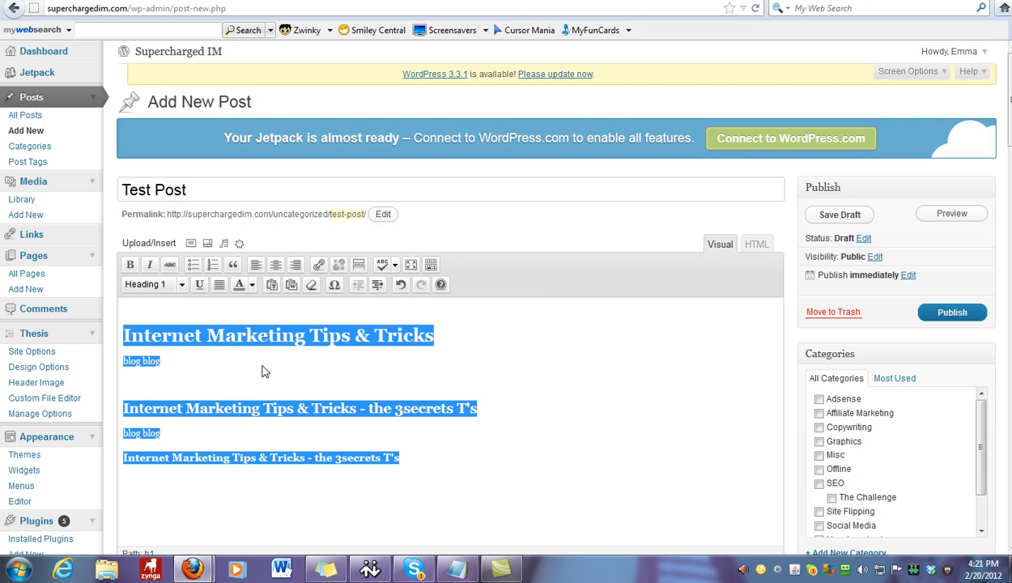
pyautogui.moveTo(270, 427)
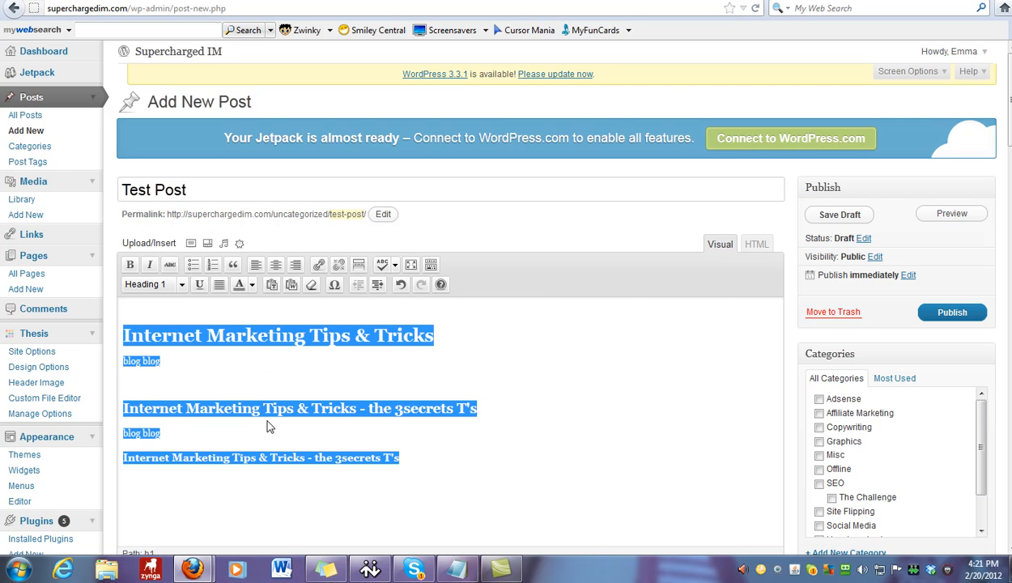
pyautogui.moveTo(459, 342)
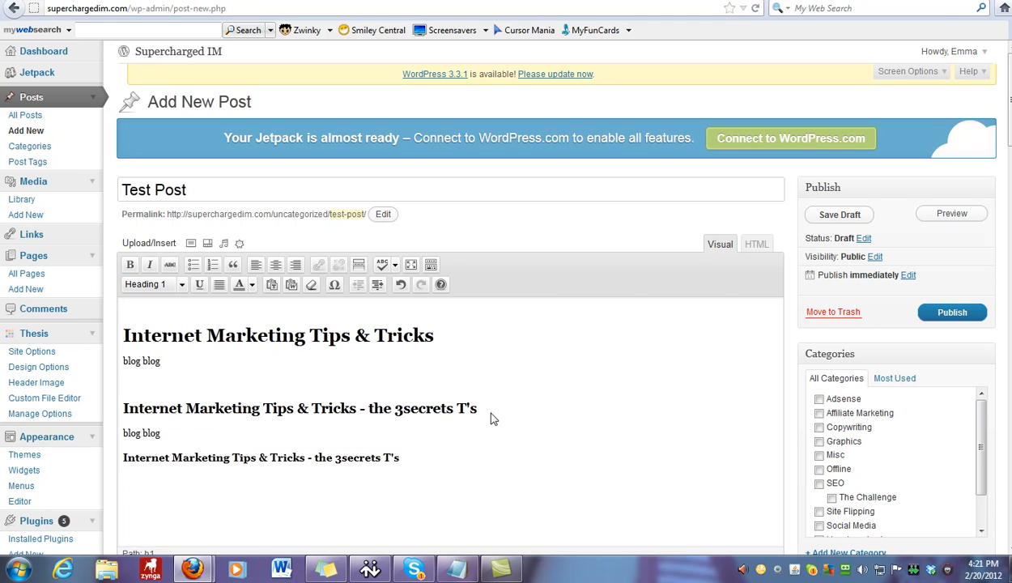
pyautogui.moveTo(433, 418)
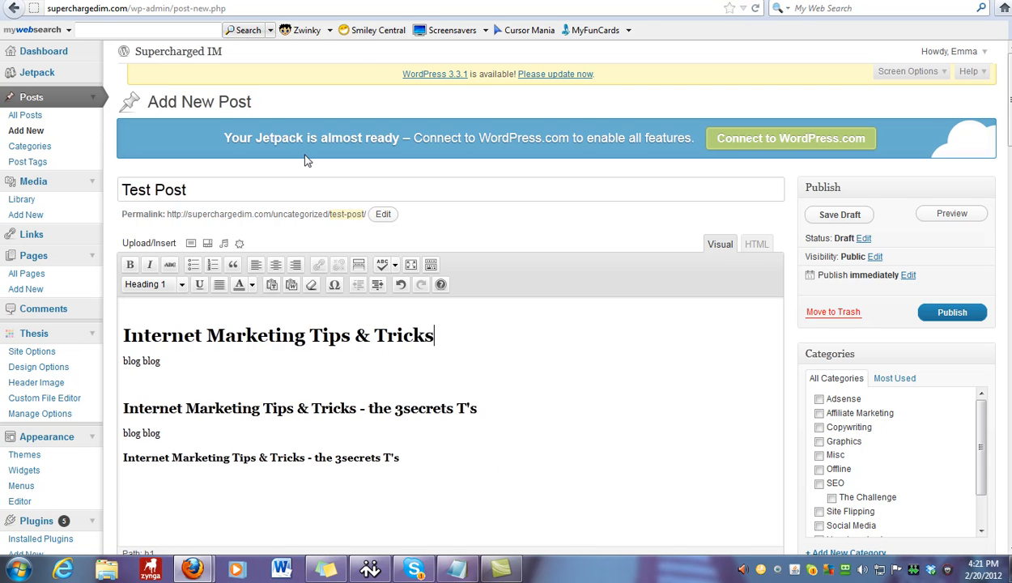
pyautogui.moveTo(380, 327)
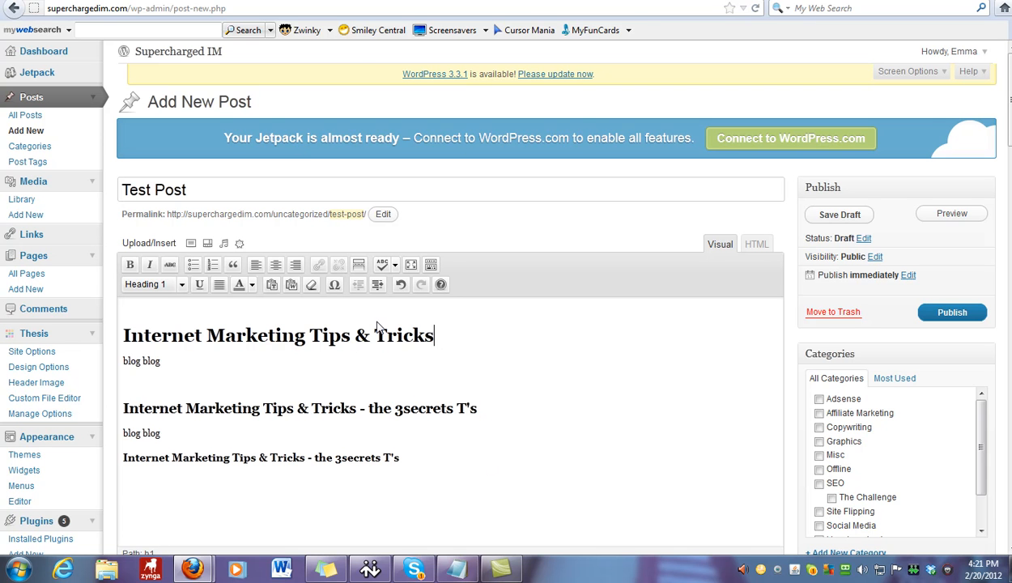
pyautogui.moveTo(441, 384)
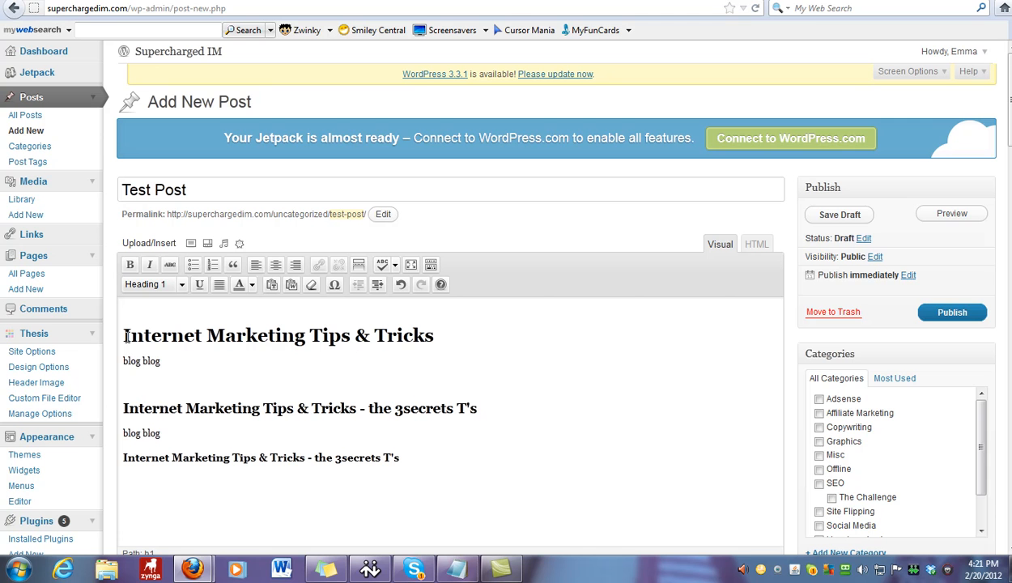
pyautogui.click(435, 336)
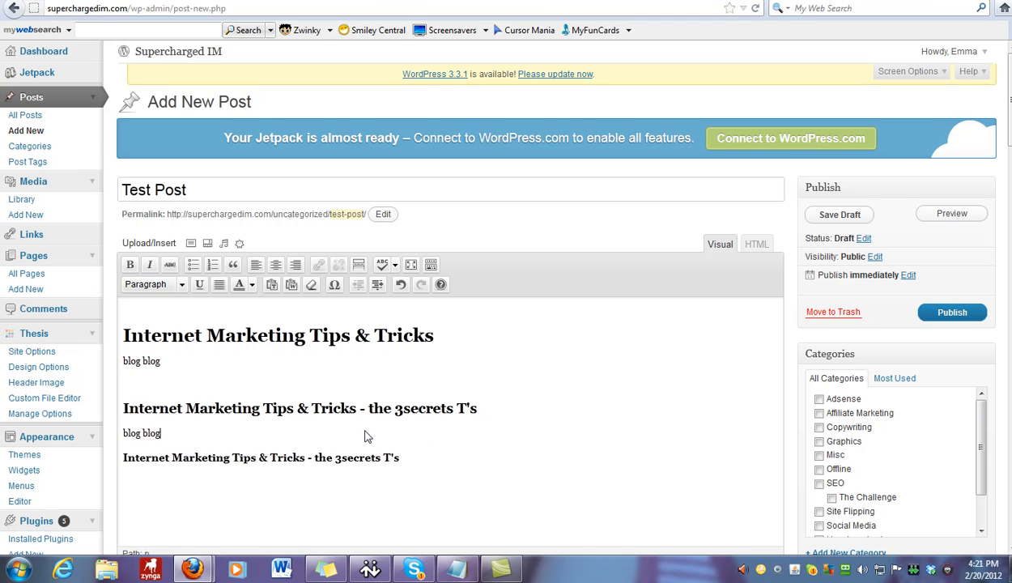
pyautogui.moveTo(405, 459)
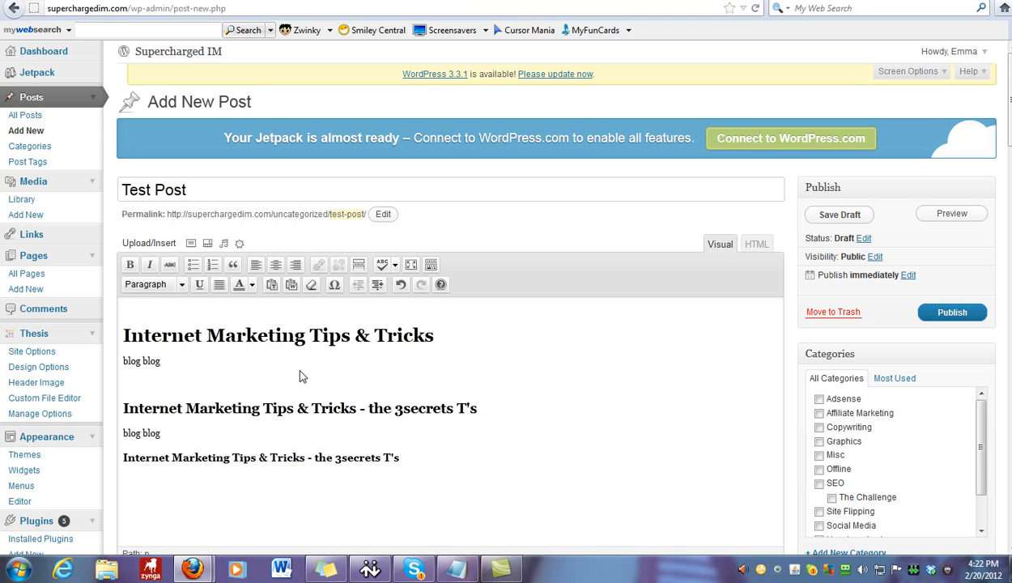
pyautogui.moveTo(345, 338)
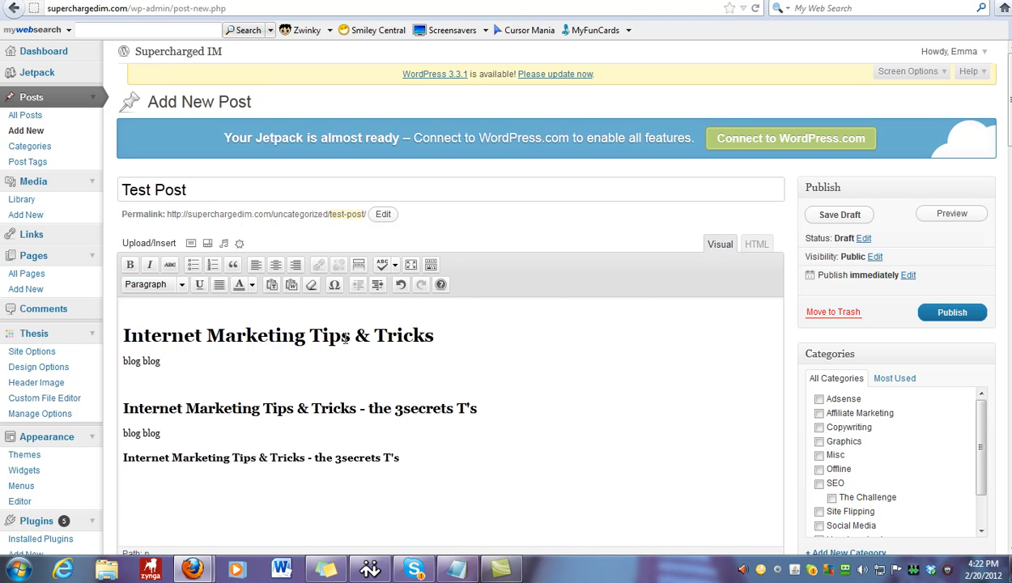